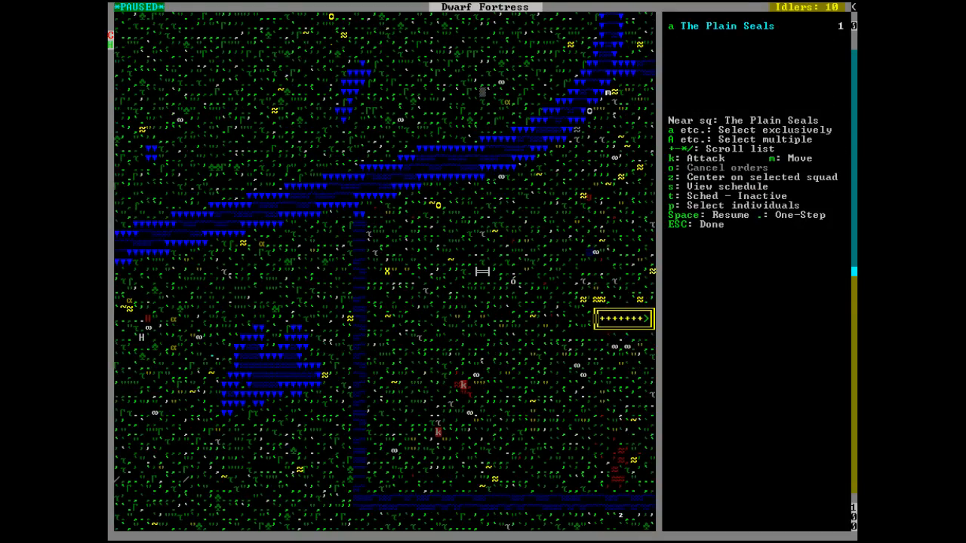
# Set The Plain Seals to an active training schedule and station them beside the drawbridge
pyautogui.press('t')
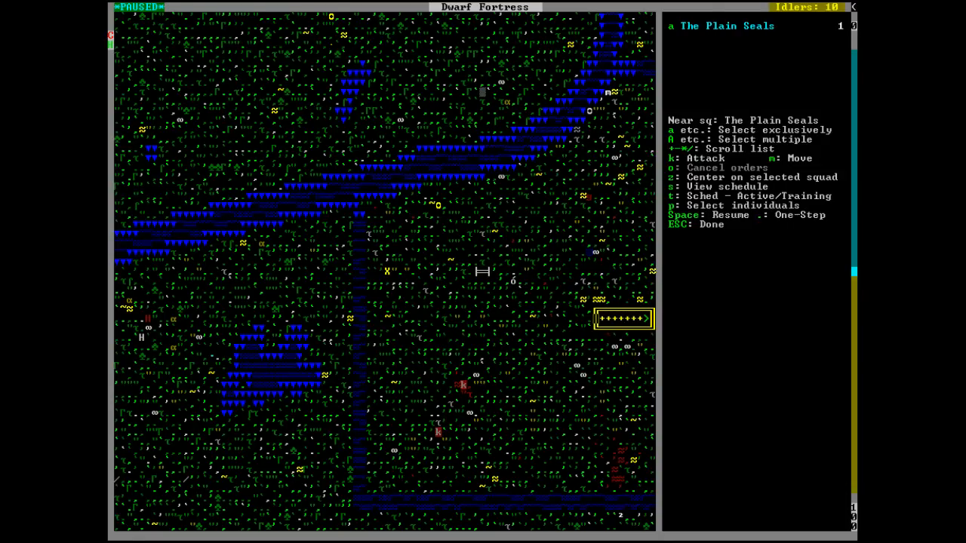
pyautogui.press('m')
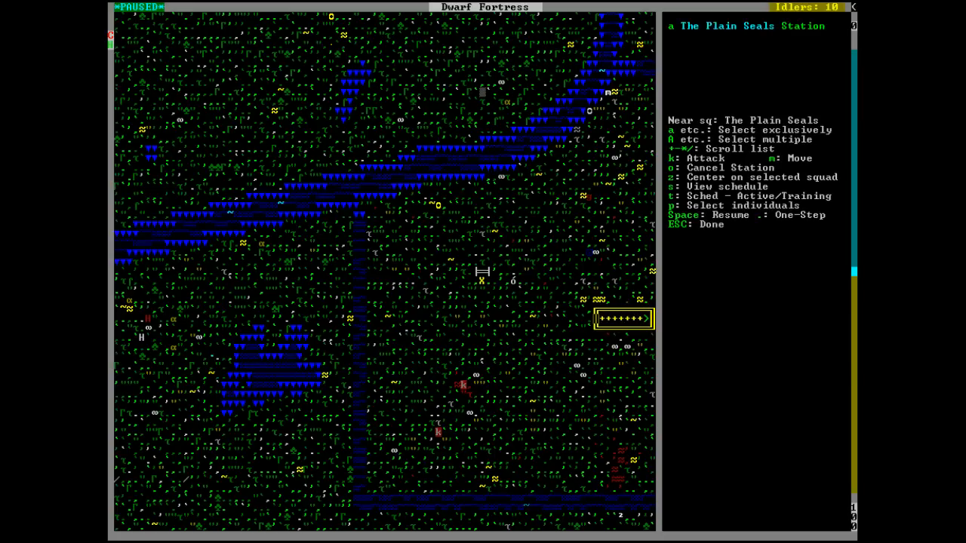
pyautogui.press('Escape')
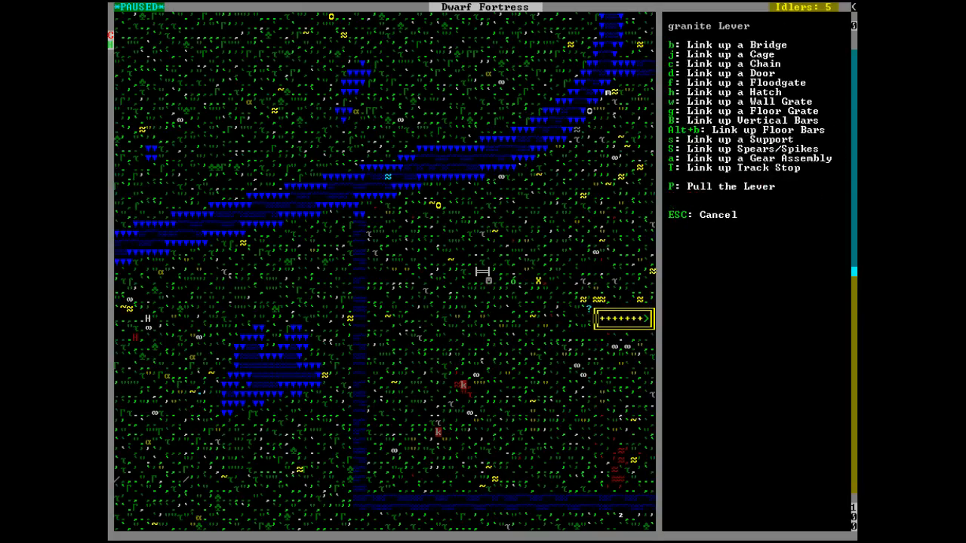
# Queue a Pull the Lever job on the granite lever linked to the drawbridge
pyautogui.press('Escape')
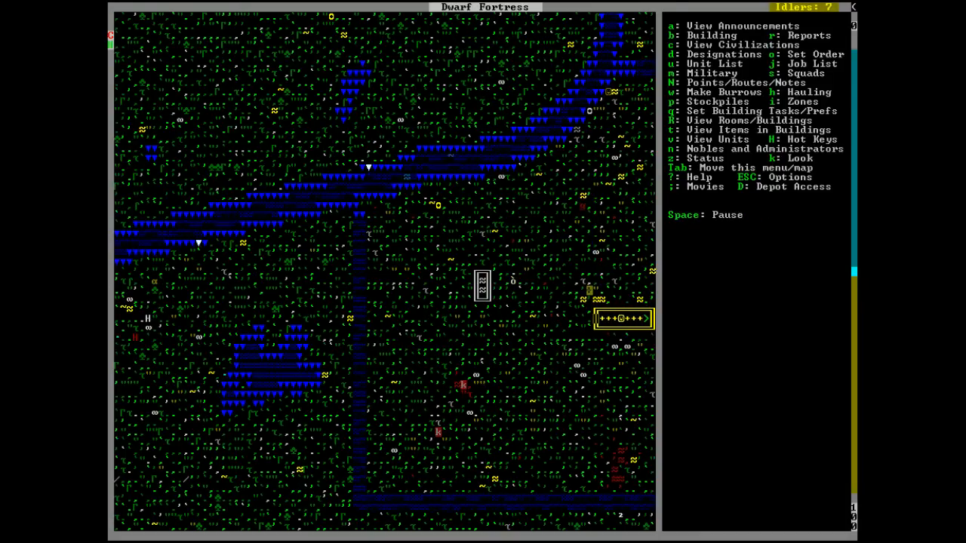
# Unpause the game so a dwarf pulls the granite lever and raises the drawbridge
pyautogui.press('space')
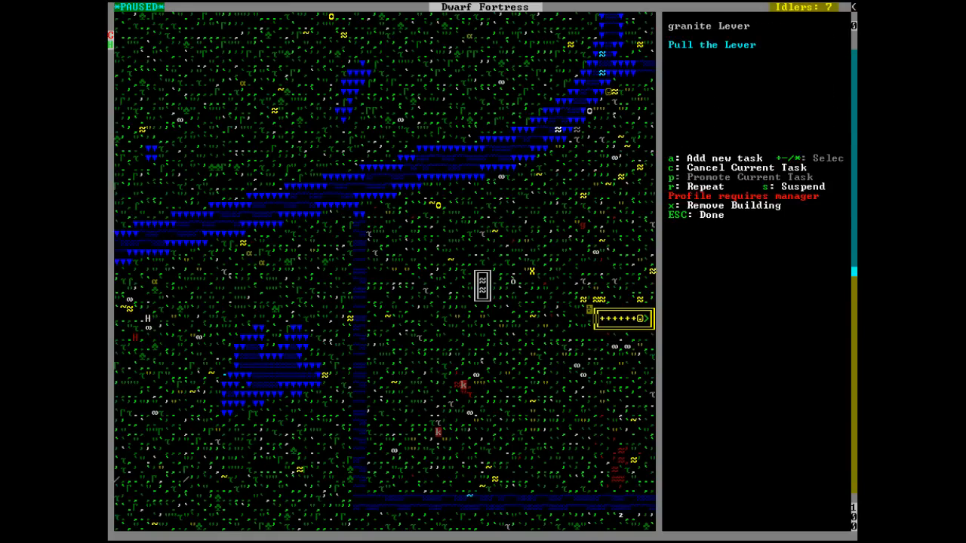
# Run the second granite lever pull until the drawbridge drops, then pause
pyautogui.press('Escape')
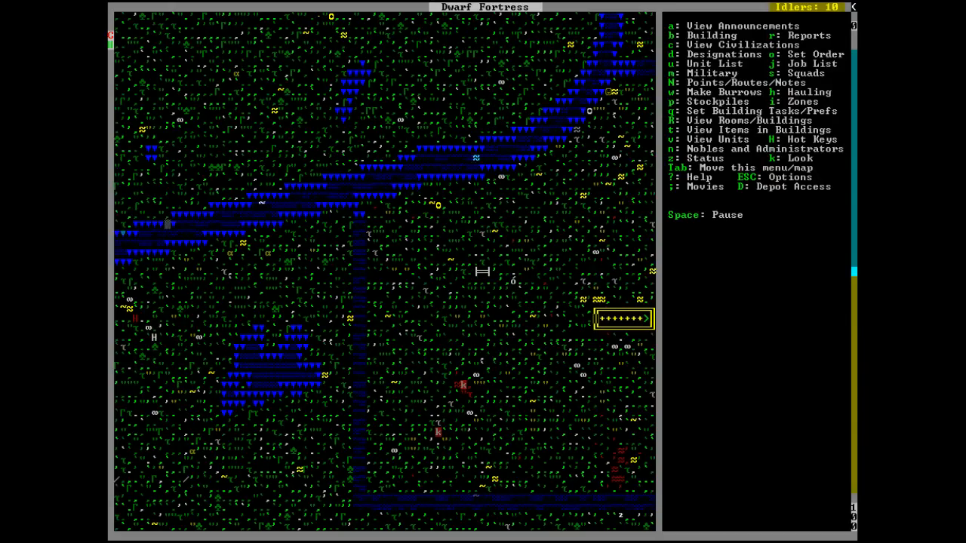
pyautogui.press('space')
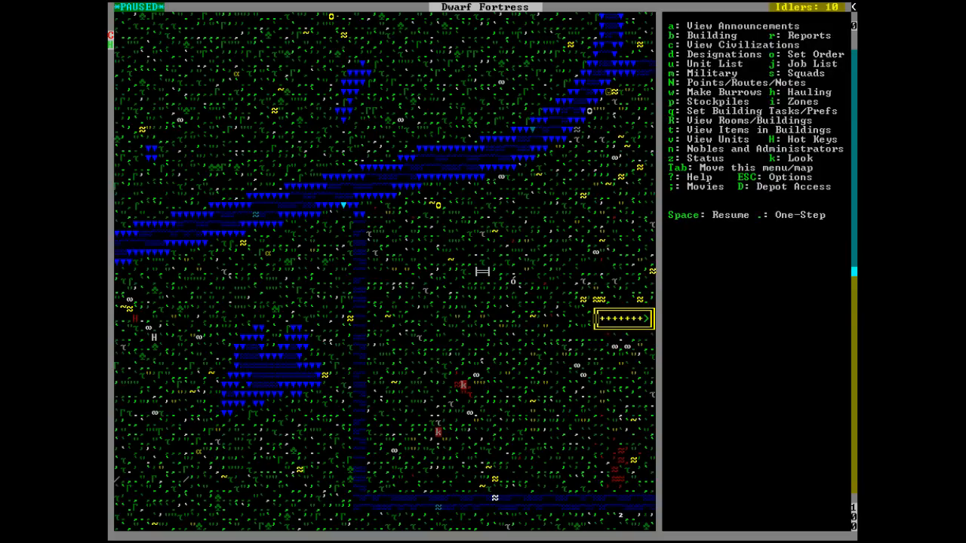